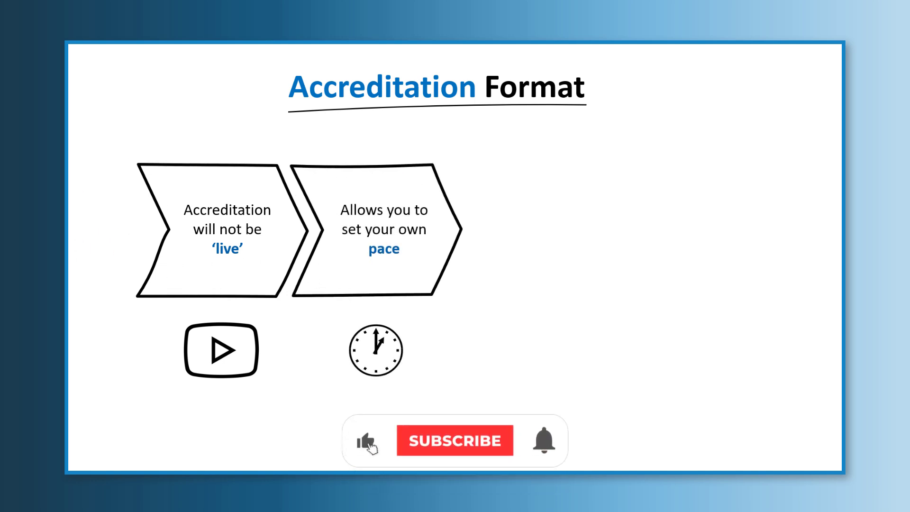
Advance the slide so the banner shows SUBSCRIBED with a red thumbs-up
left_click(454, 440)
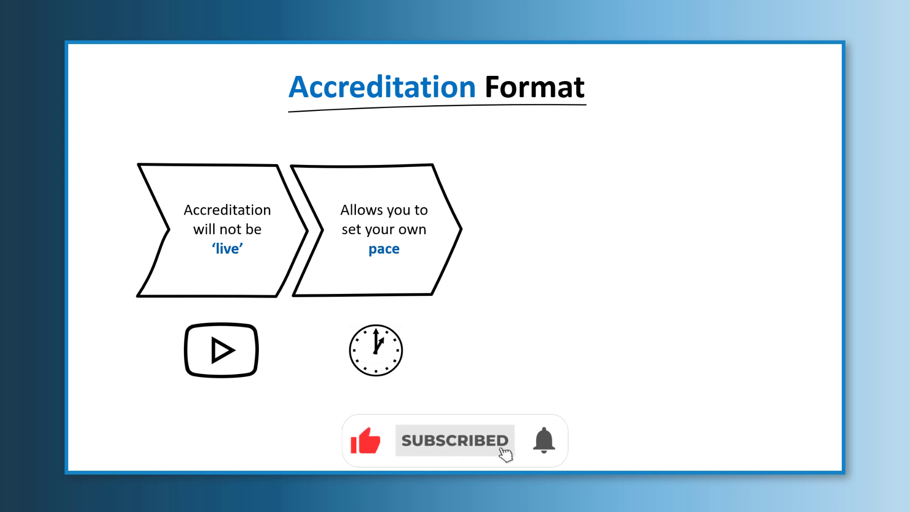